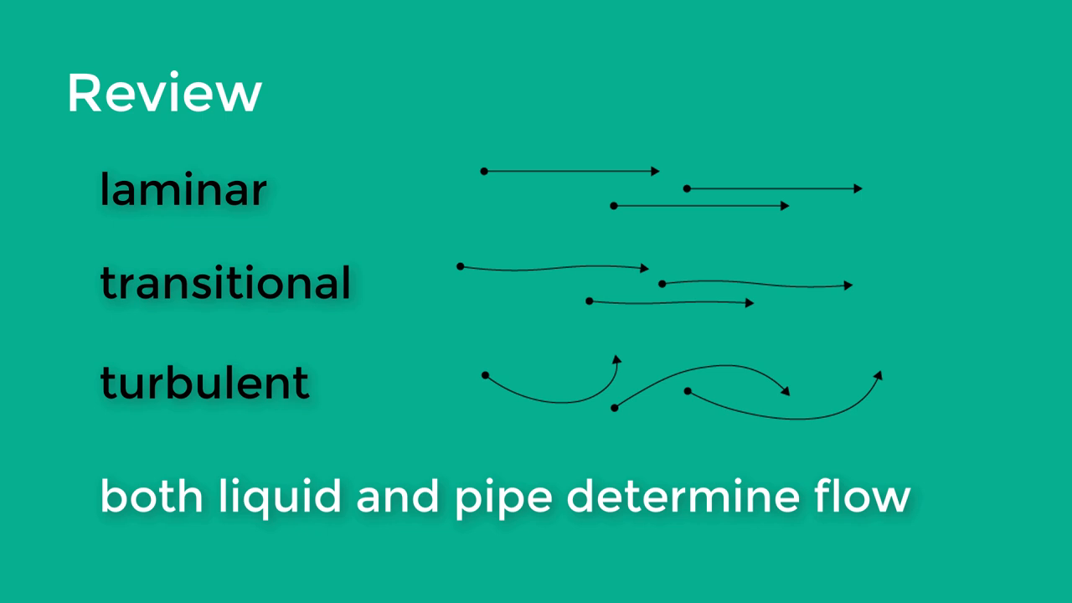
drag(528, 252, 536, 544)
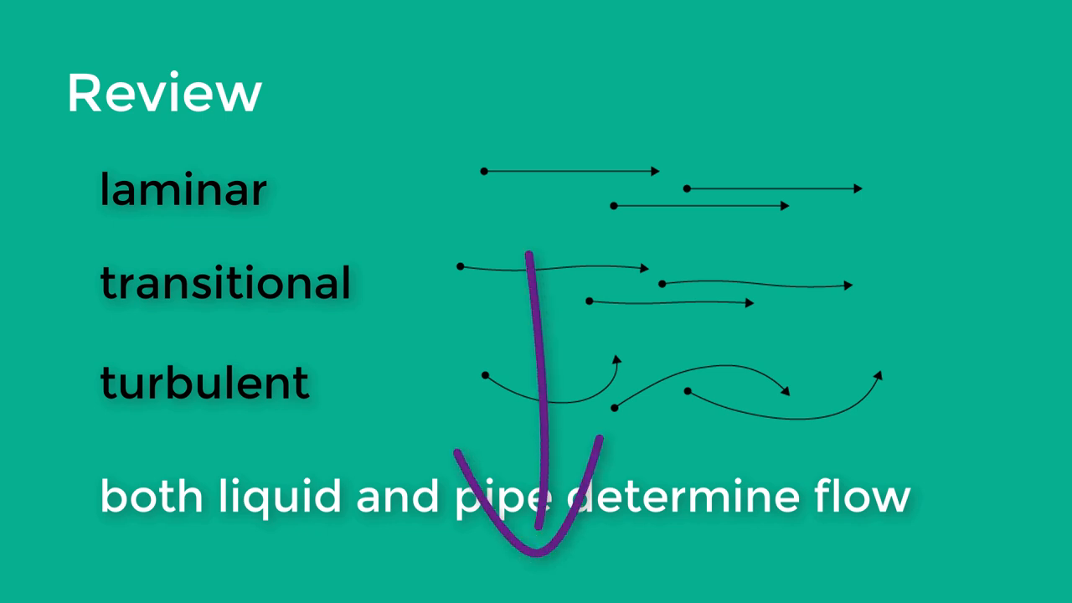